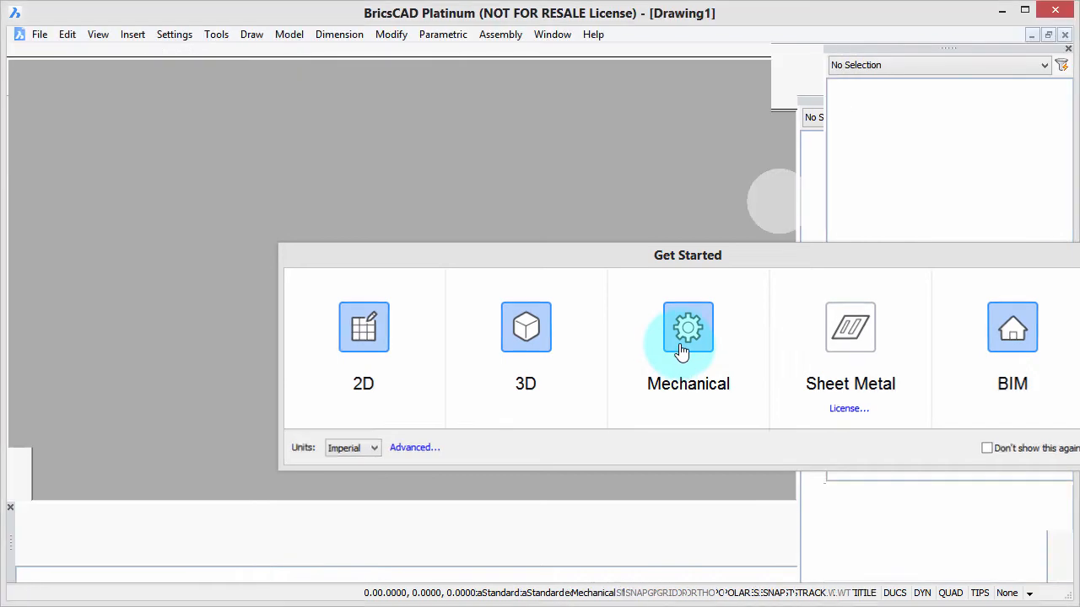
# Dismiss the Get Started dialog to begin working in the drawing.
pyautogui.click(688, 327)
pyautogui.write('ARRAY')
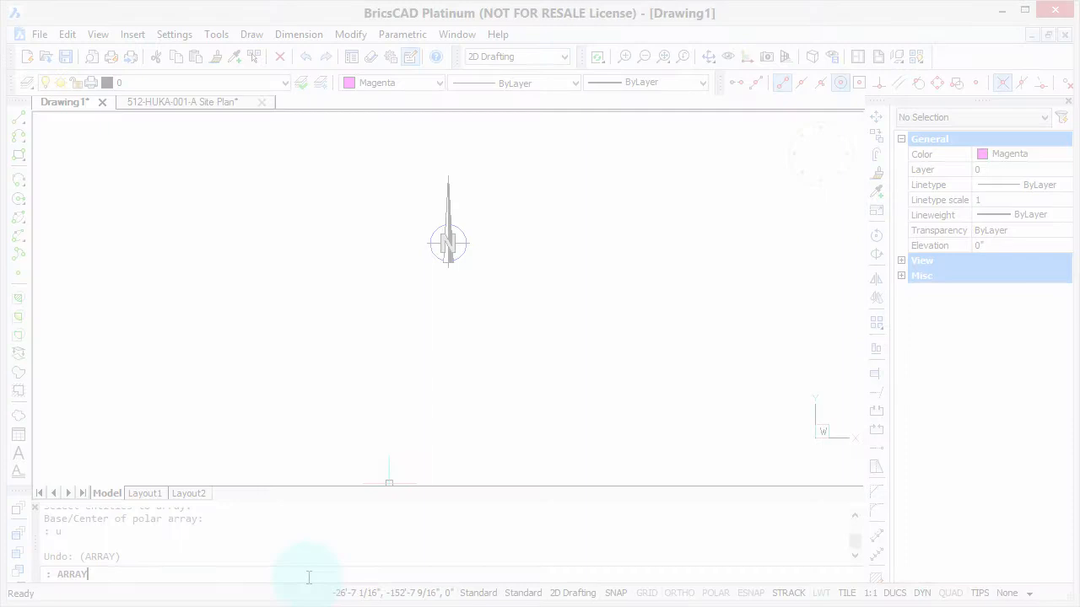
# Polar-array the north arrow as four copies around a centre point below it.
pyautogui.press('Return')
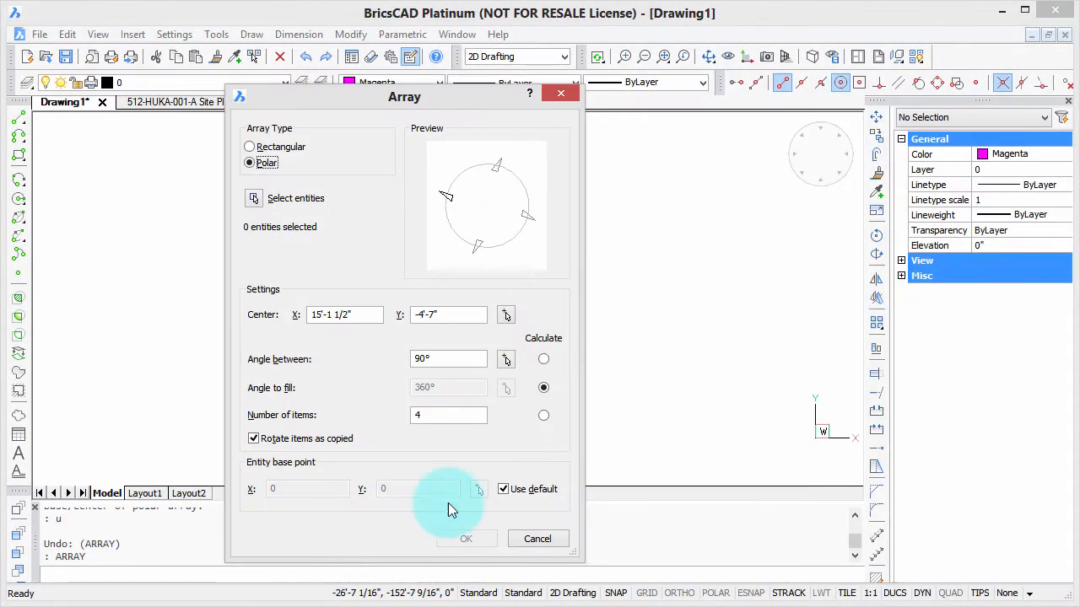
pyautogui.moveTo(256, 203)
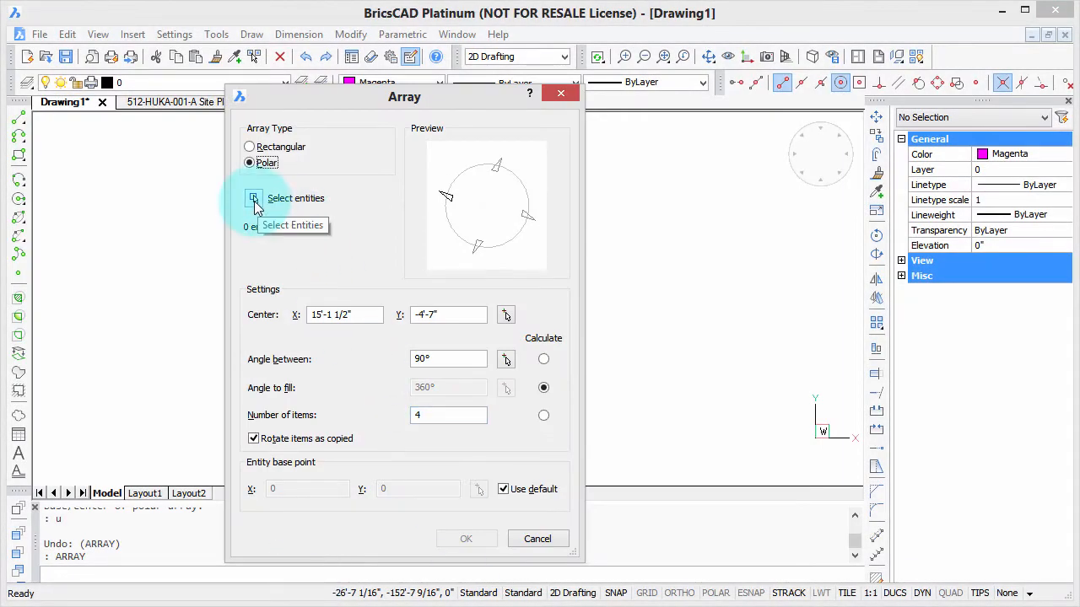
pyautogui.click(254, 198)
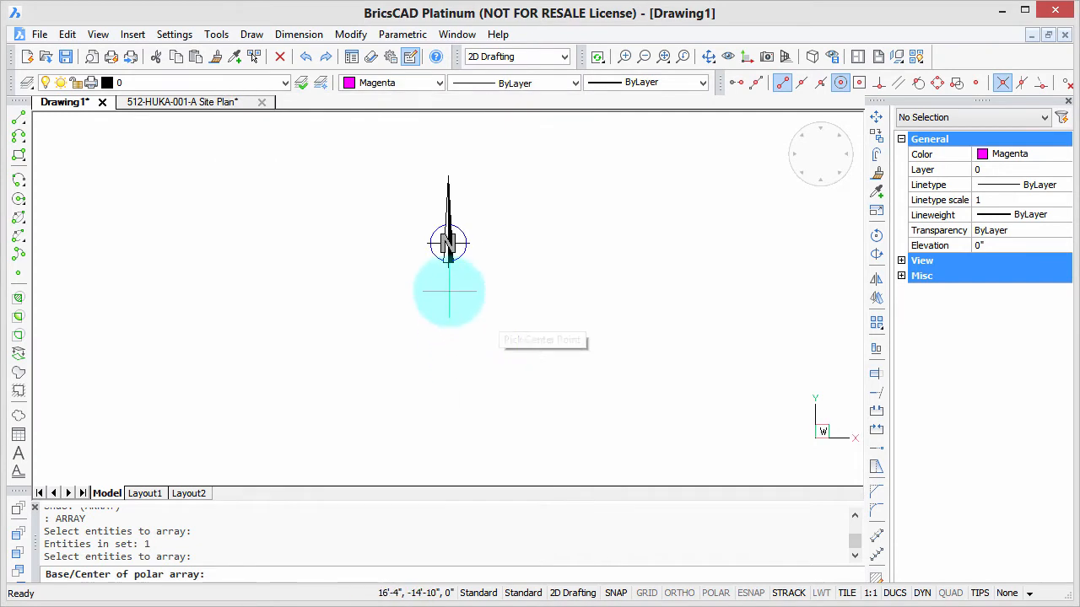
pyautogui.click(448, 292)
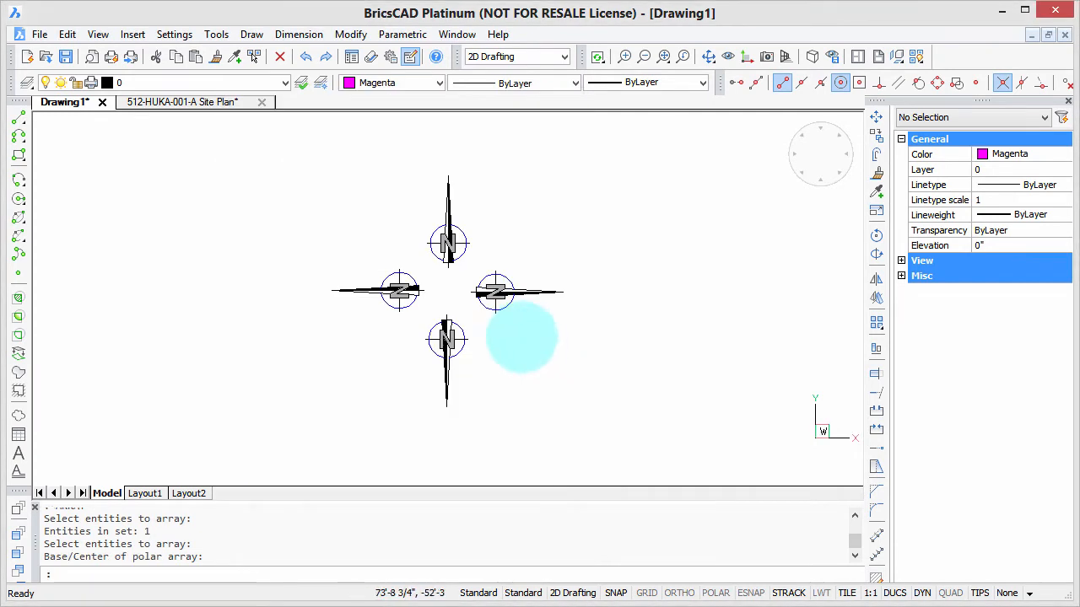
pyautogui.click(496, 293)
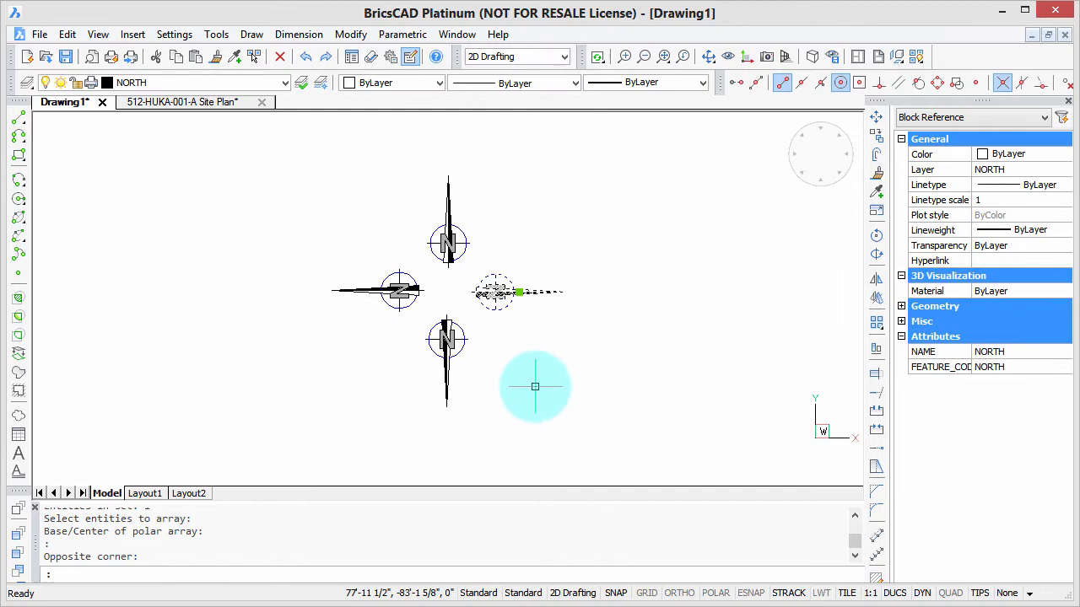
pyautogui.moveTo(541, 384)
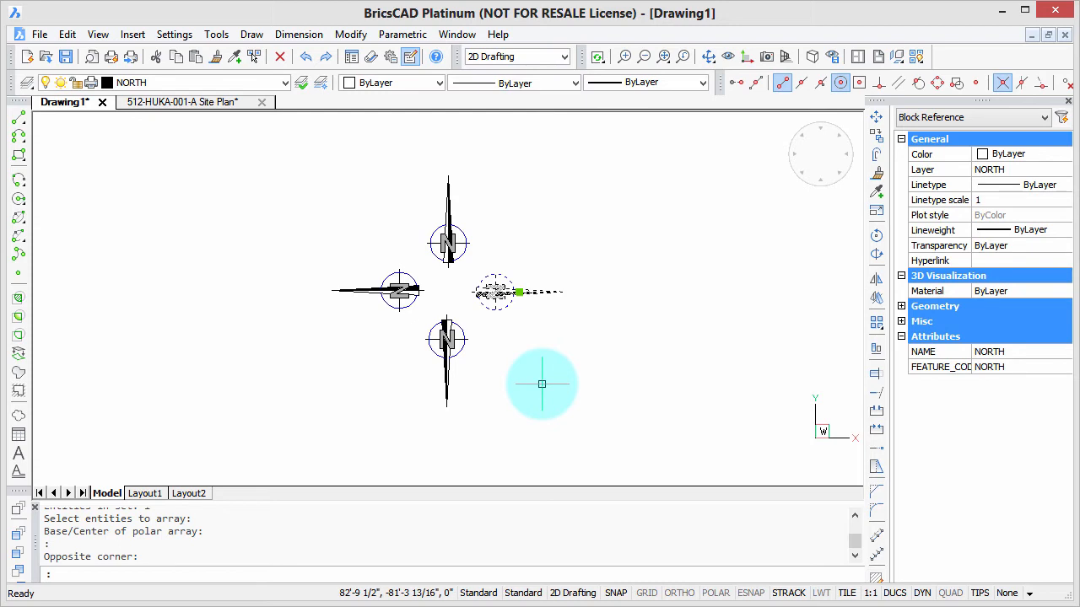
# Start ARRAYPOLAR from the ARRAY autocomplete and select the north arrow.
pyautogui.write('ARRAY')
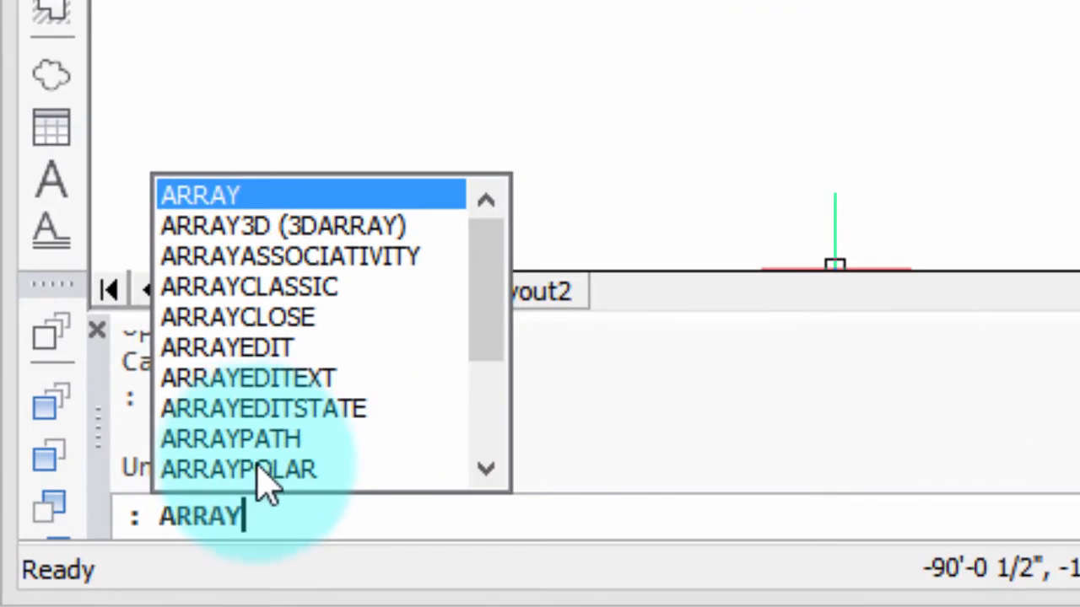
pyautogui.click(238, 469)
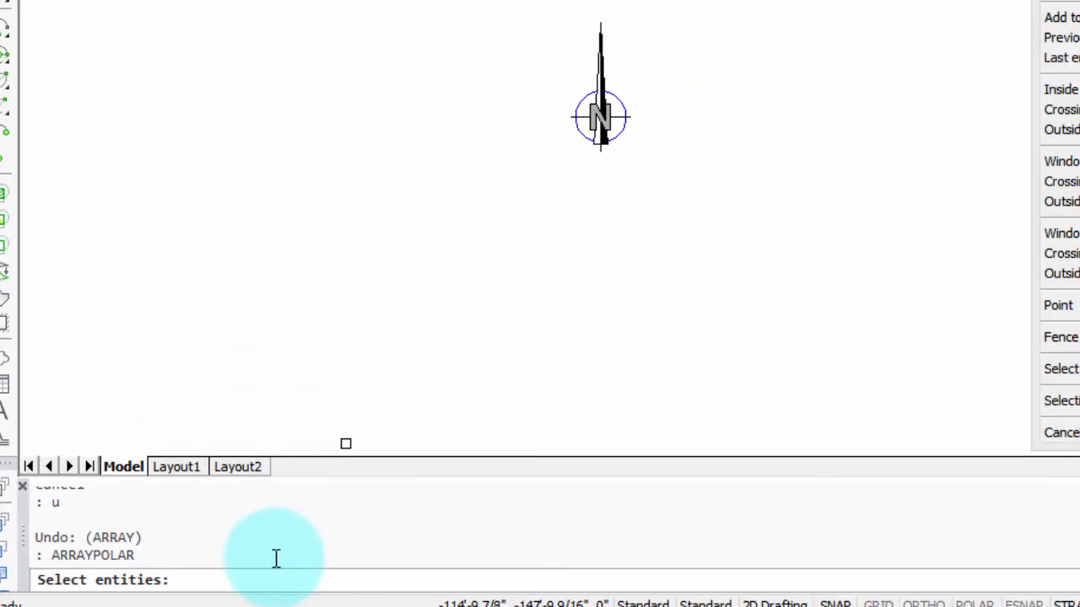
pyautogui.moveTo(599, 123)
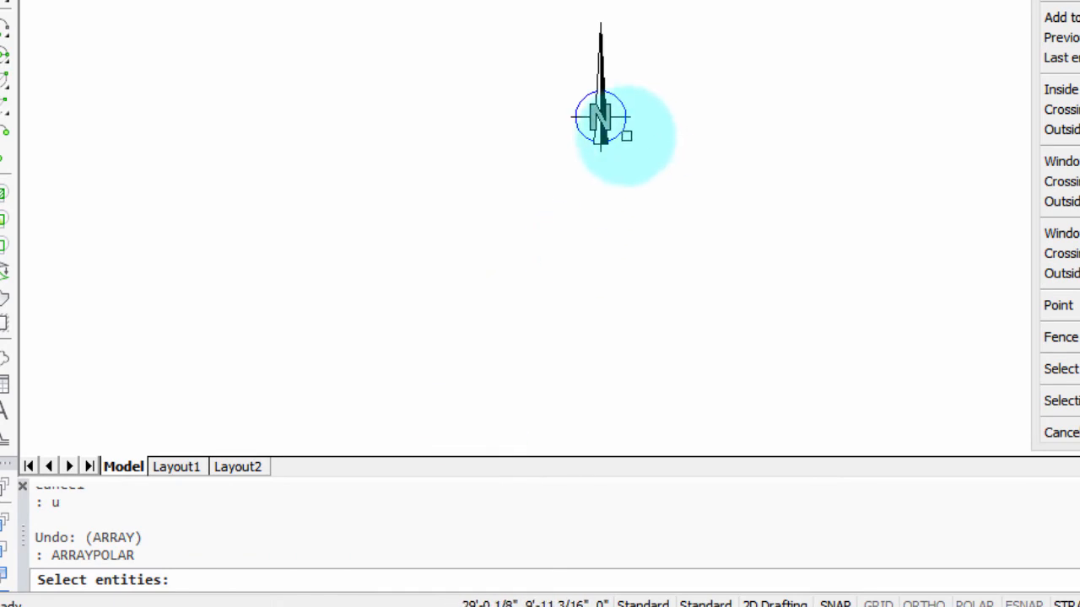
pyautogui.click(599, 118)
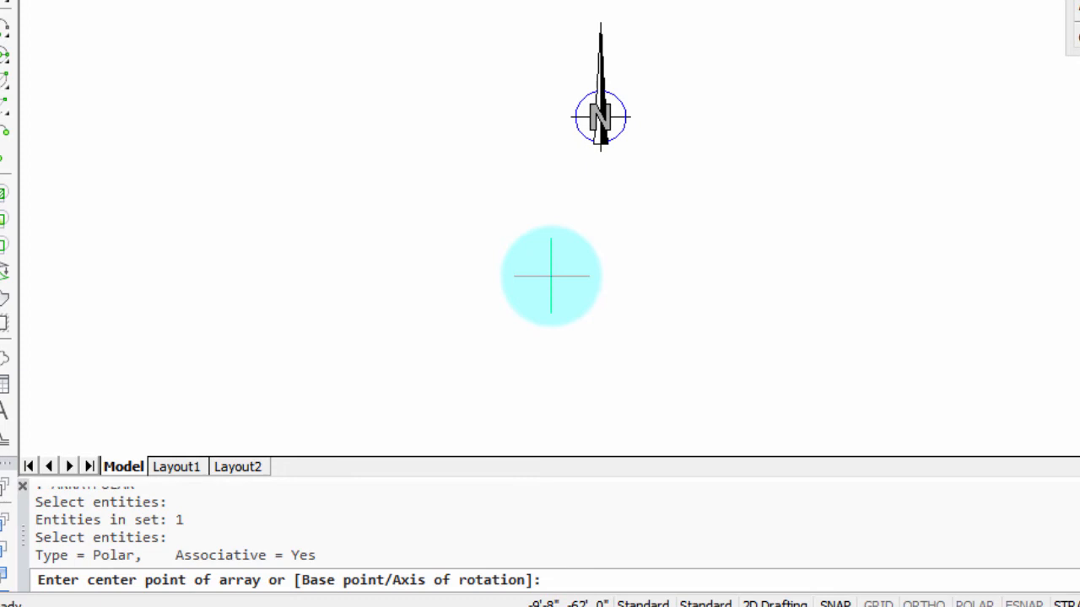
pyautogui.moveTo(601, 202)
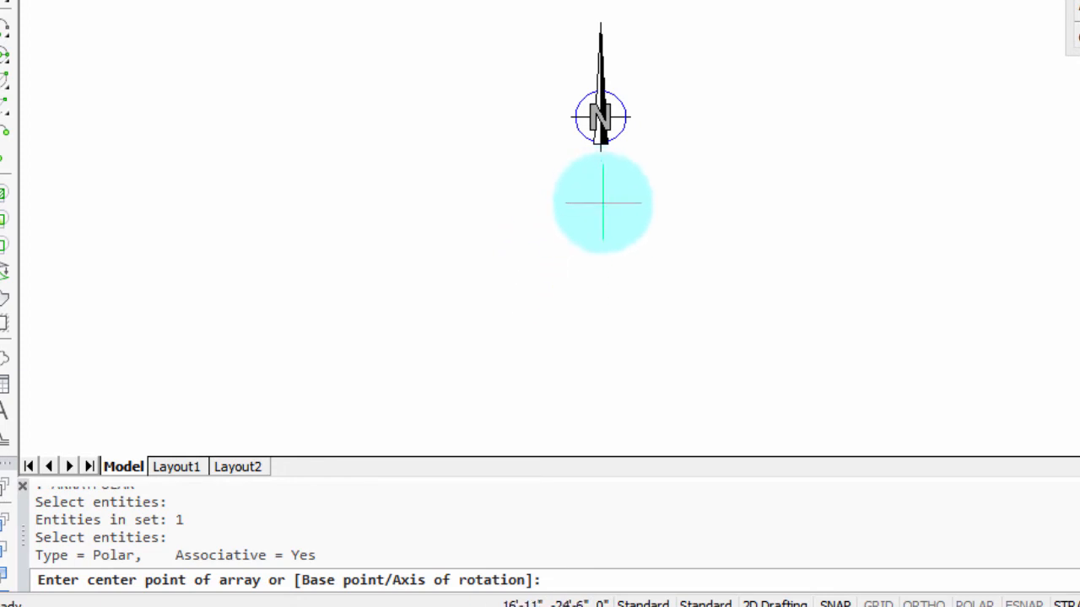
# Place the array centre below the arrow and choose the Items option.
pyautogui.click(602, 202)
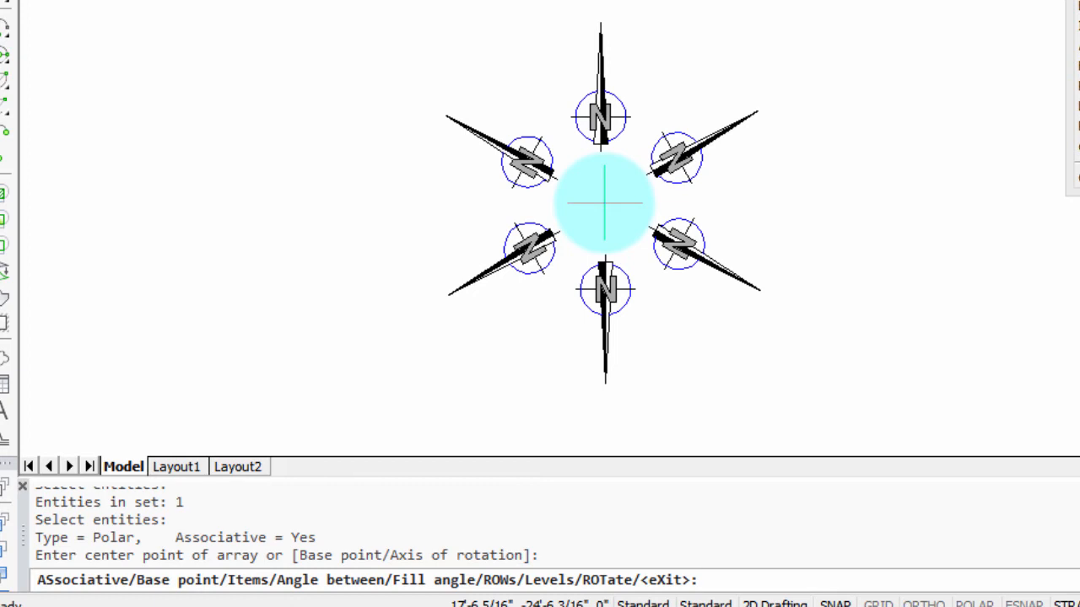
pyautogui.write('i')
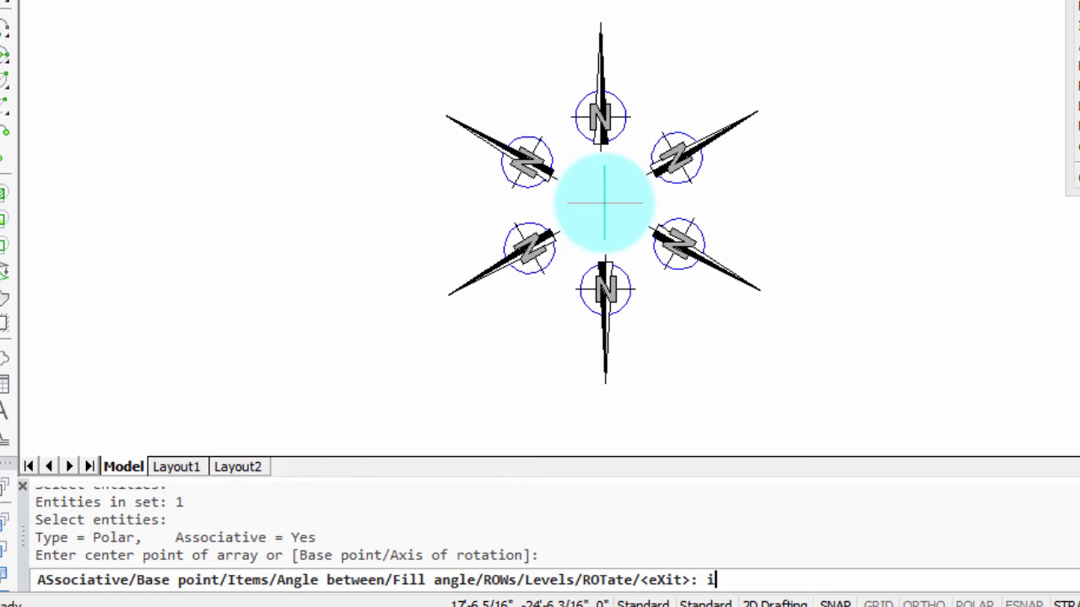
pyautogui.write('20')
pyautogui.press('Return')
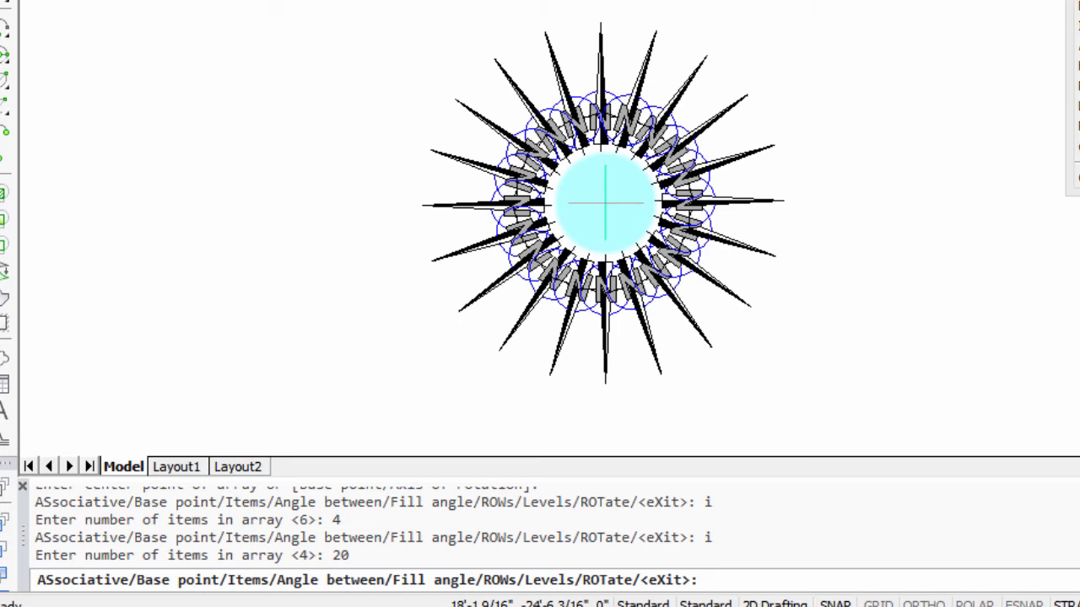
pyautogui.write('a')
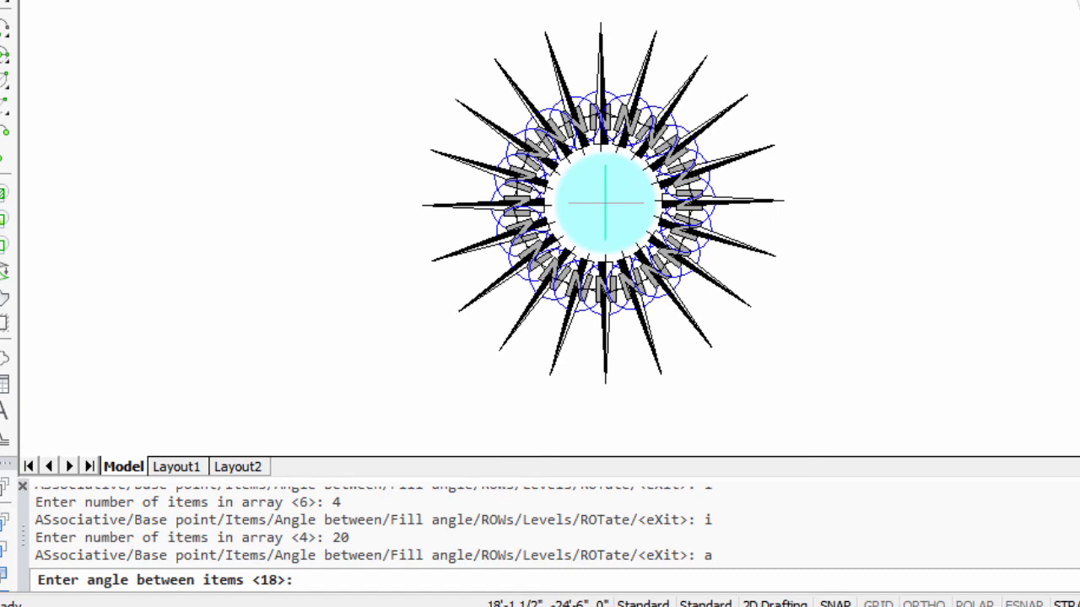
pyautogui.write('9')
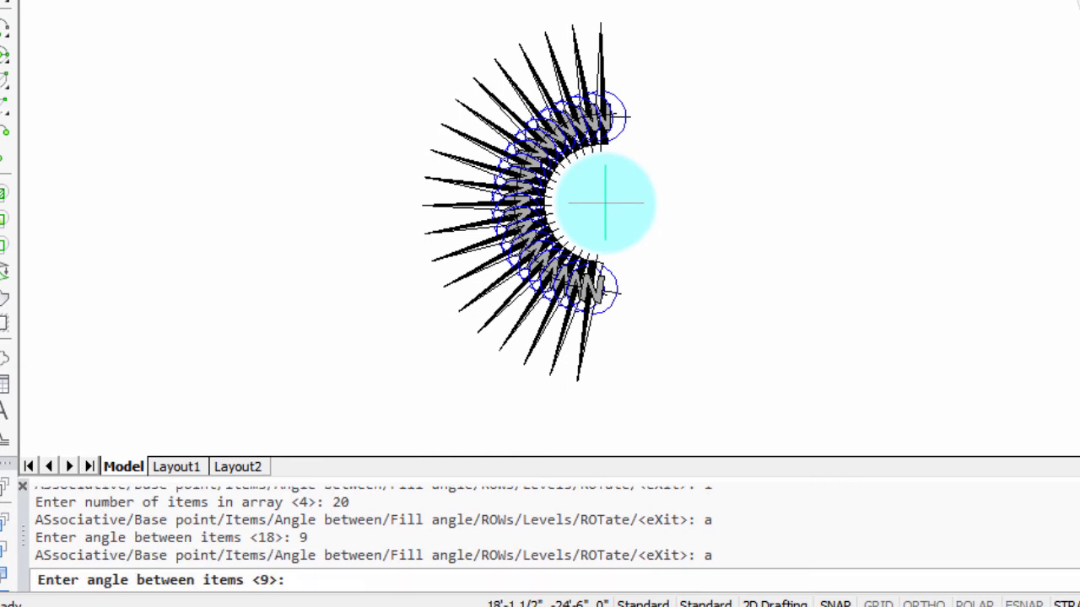
pyautogui.write('18')
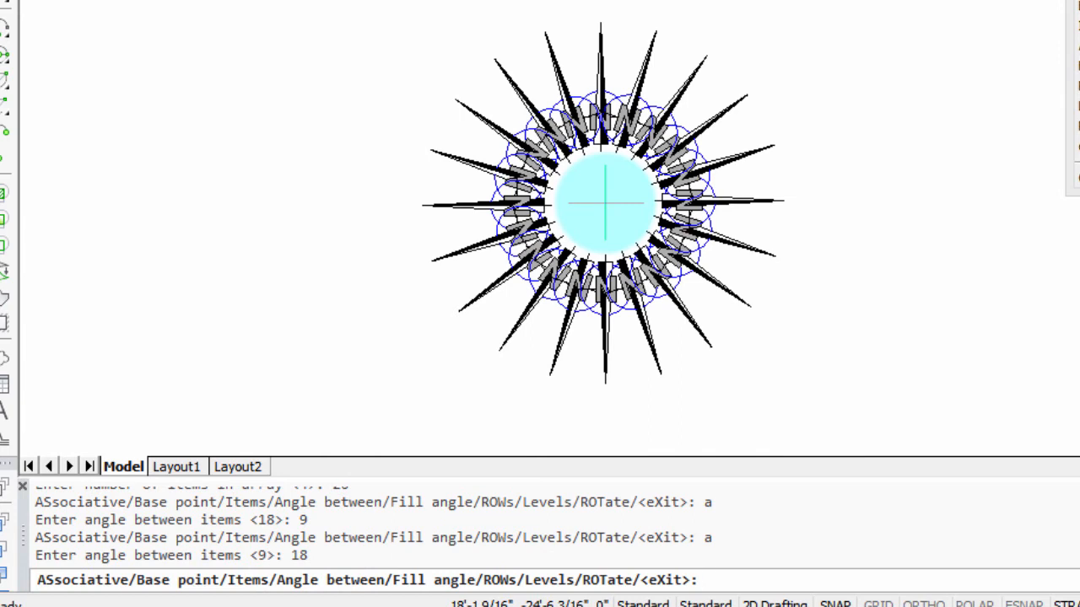
pyautogui.write('i')
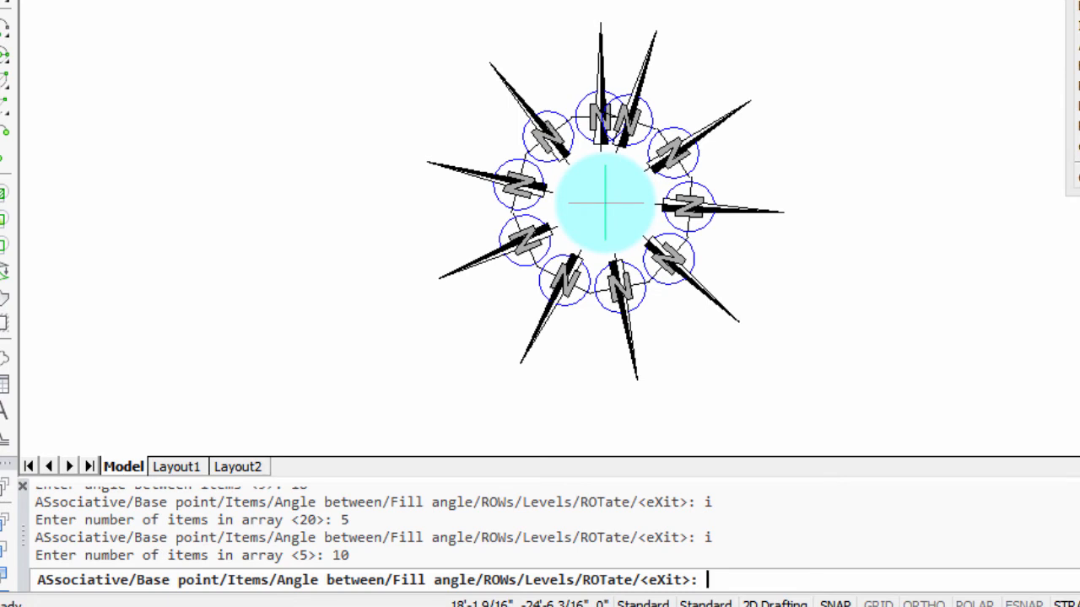
# Make the polar array associative and enter the rows option.
pyautogui.write('as')
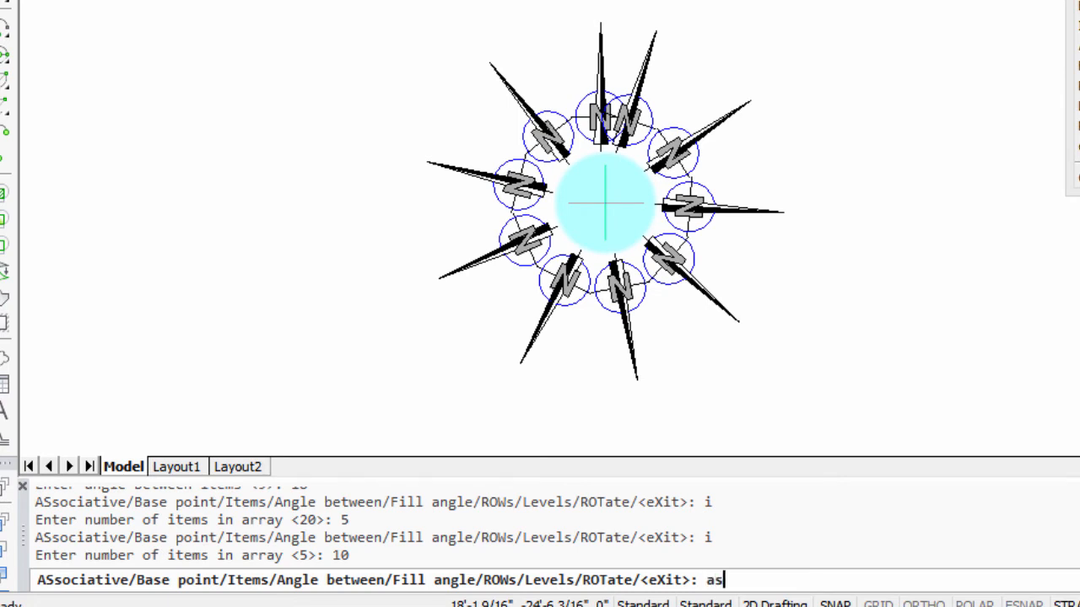
pyautogui.press('Return')
pyautogui.write('y')
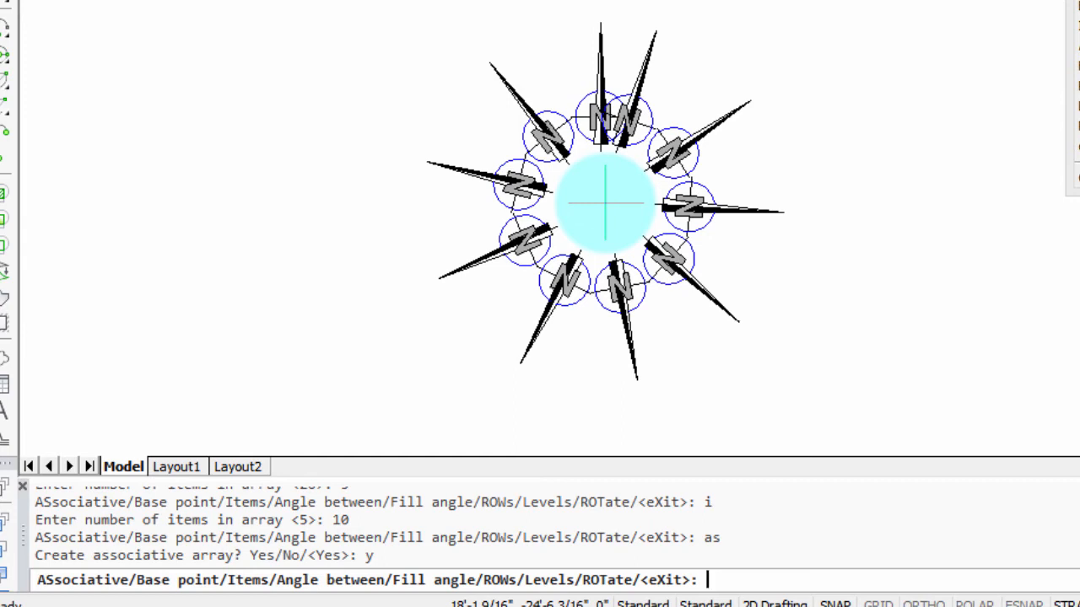
pyautogui.write('row')
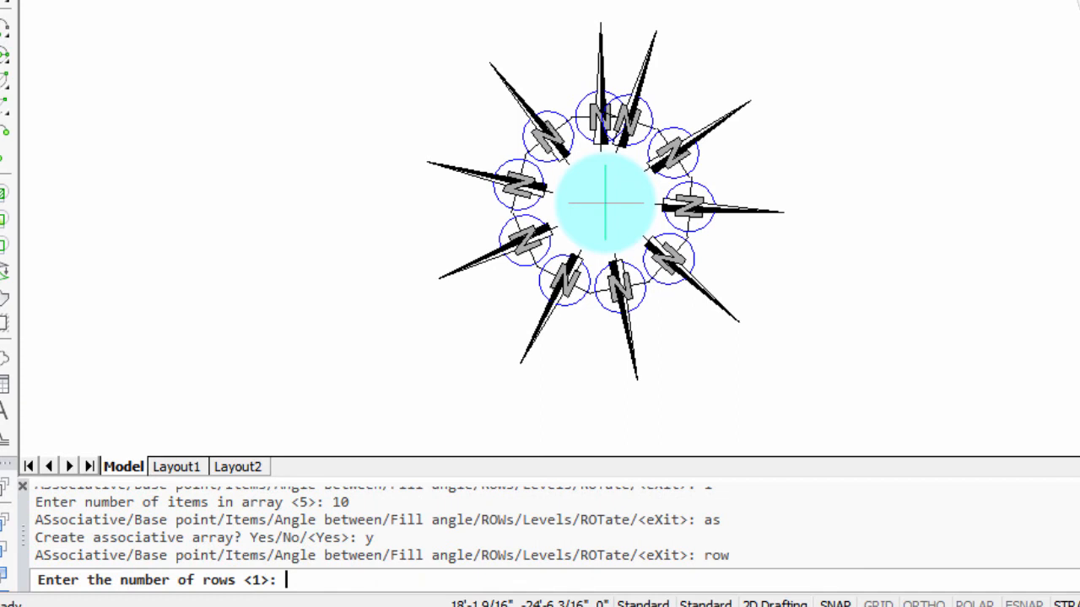
# Set three levels for the polar array and finish it.
pyautogui.write('3')
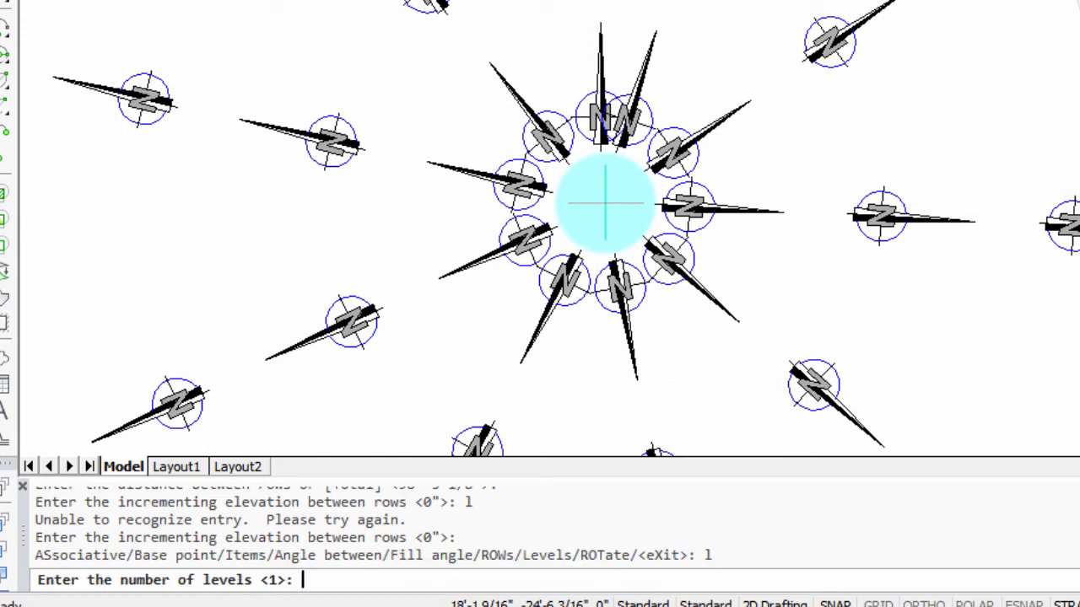
pyautogui.write('3')
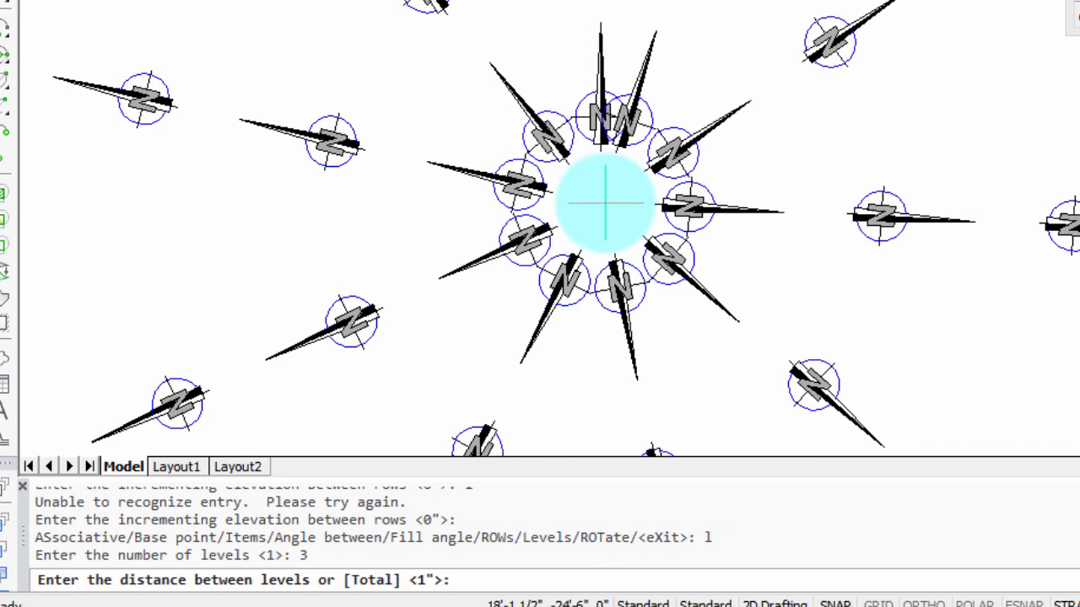
pyautogui.press('Return')
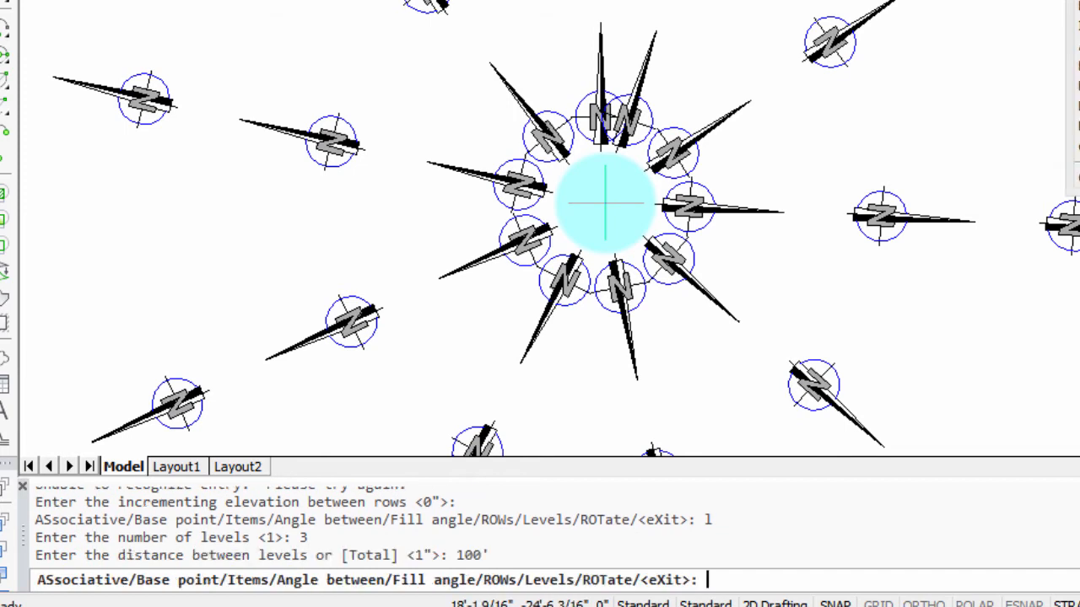
pyautogui.press('Return')
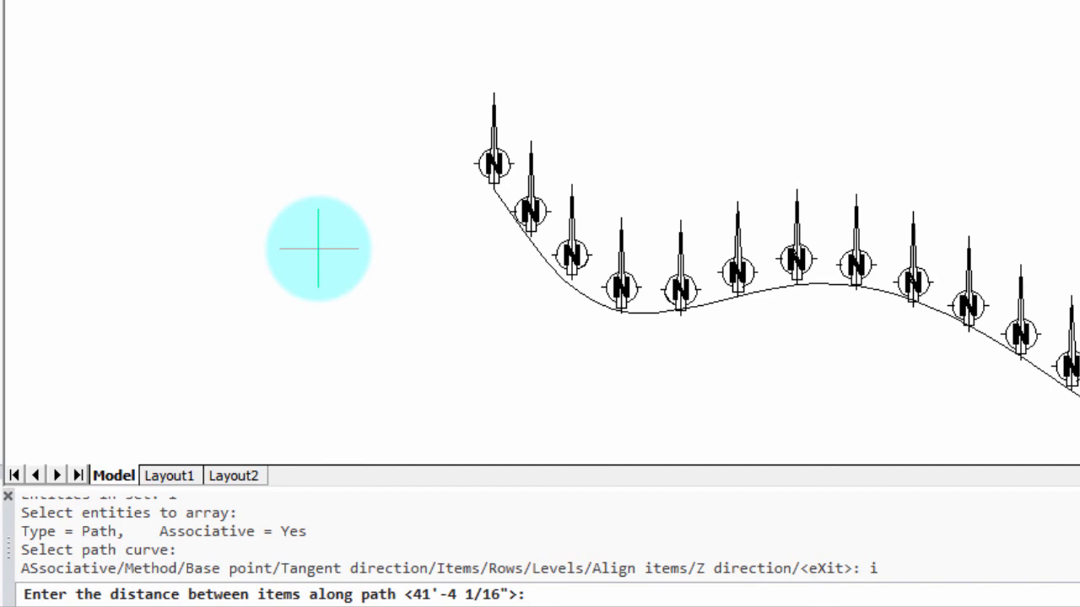
# Enter the path array item spacing and choose the Rows option.
pyautogui.write("20'")
pyautogui.write('10')
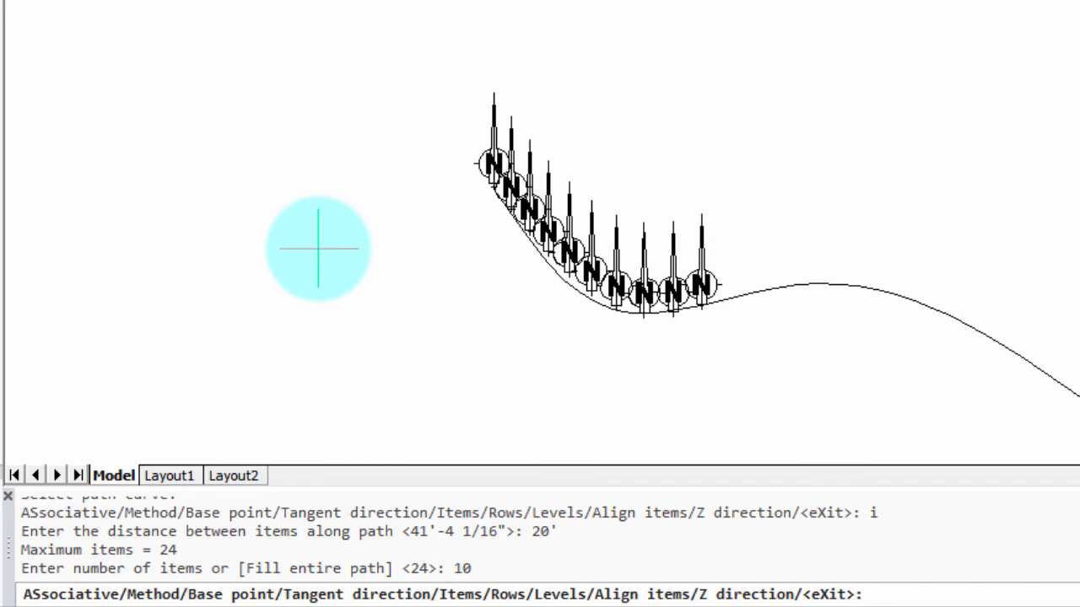
pyautogui.write('r')
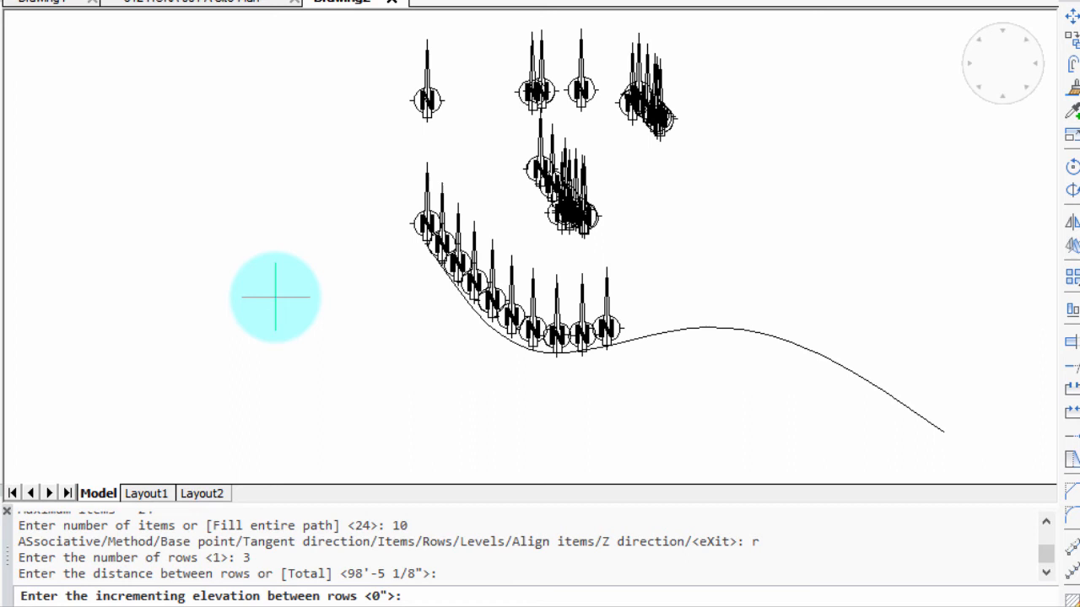
# Set Align items to Yes so the arrows follow the curve.
pyautogui.write('a')
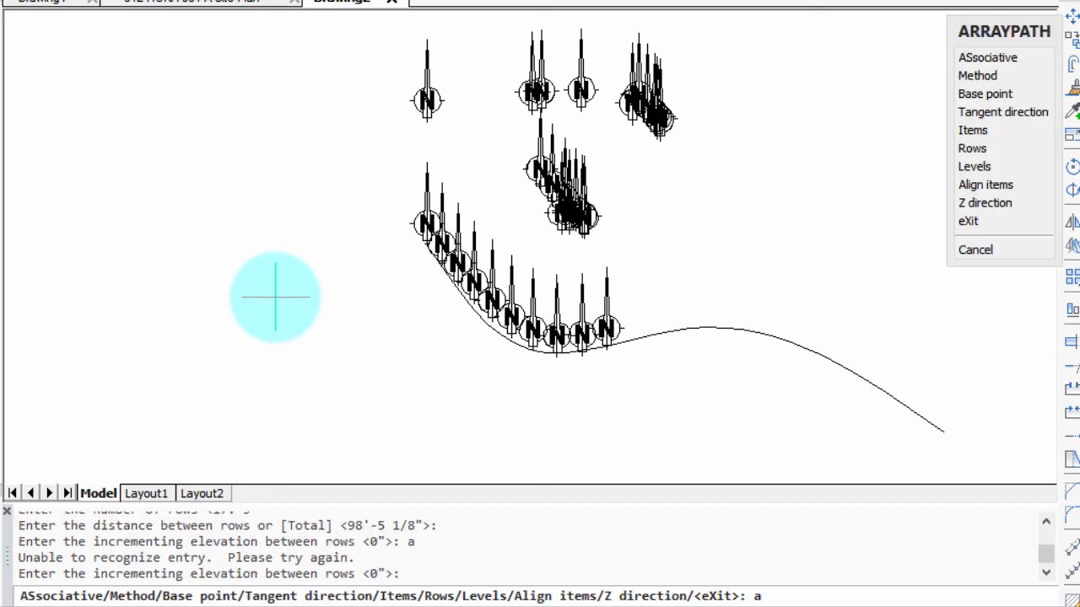
pyautogui.press('Return')
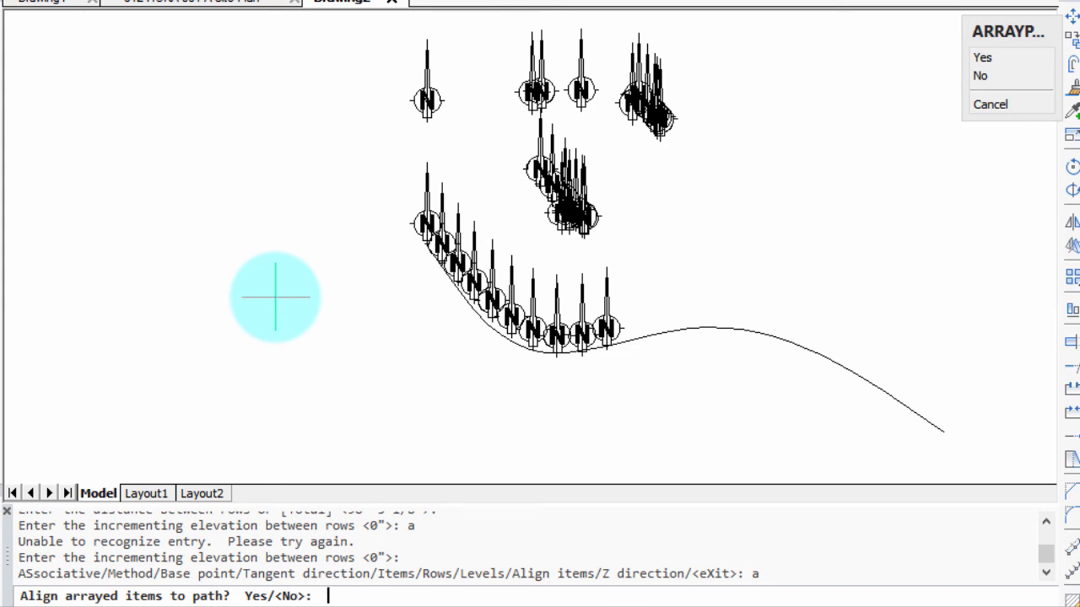
pyautogui.write('y')
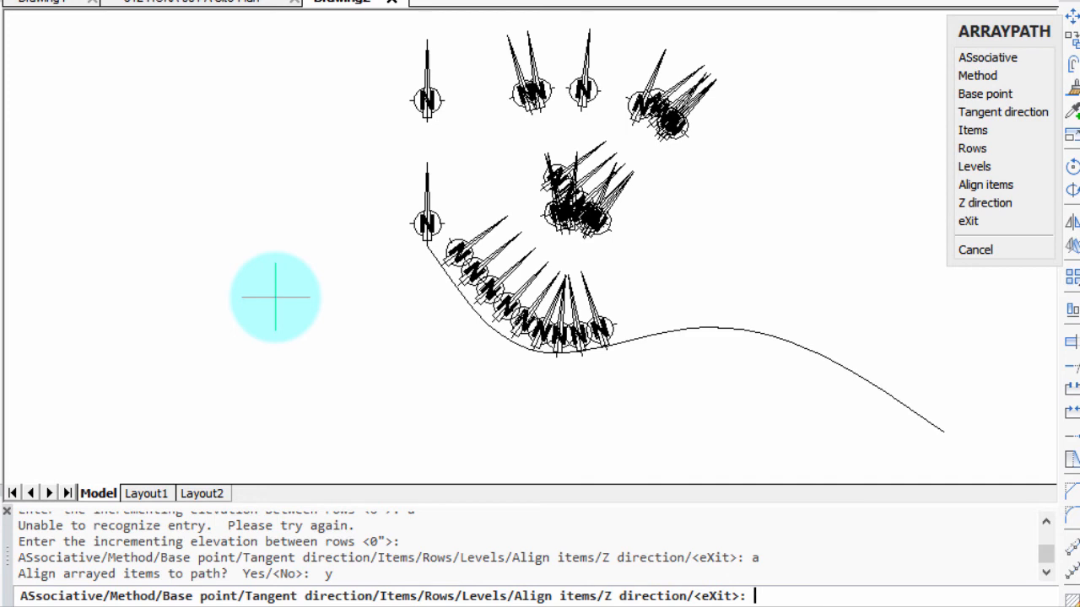
# Set the path array's tangent direction to Normal.
pyautogui.write('t')
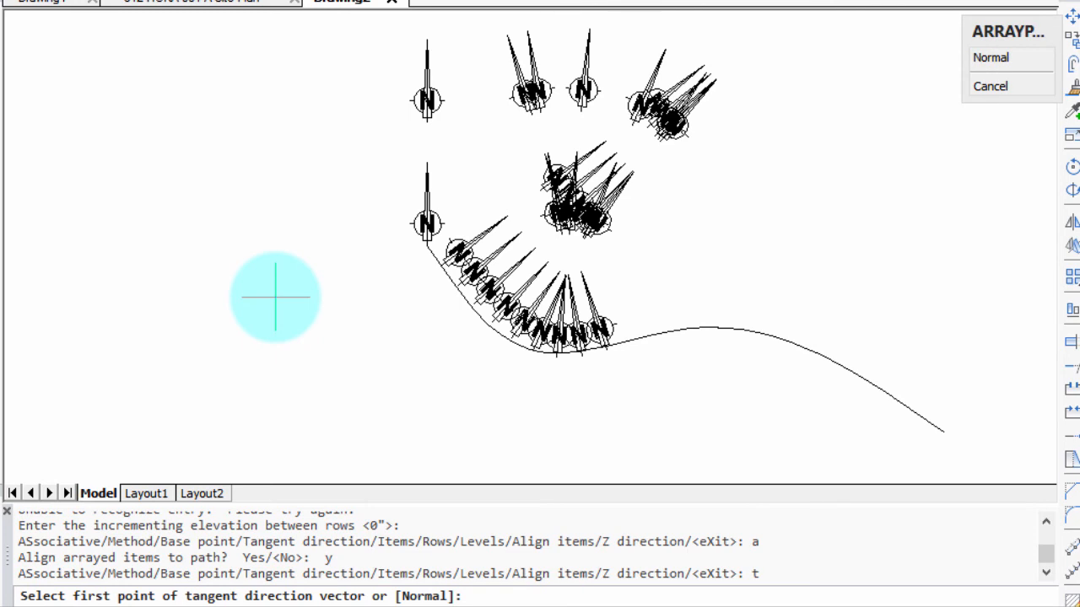
pyautogui.write('n')
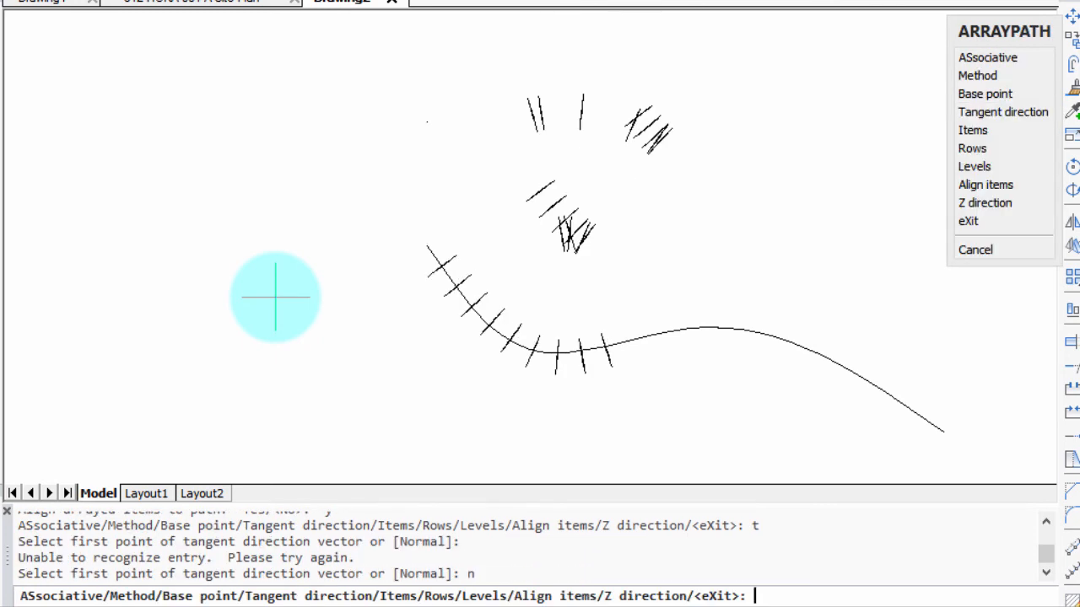
pyautogui.moveTo(422, 35)
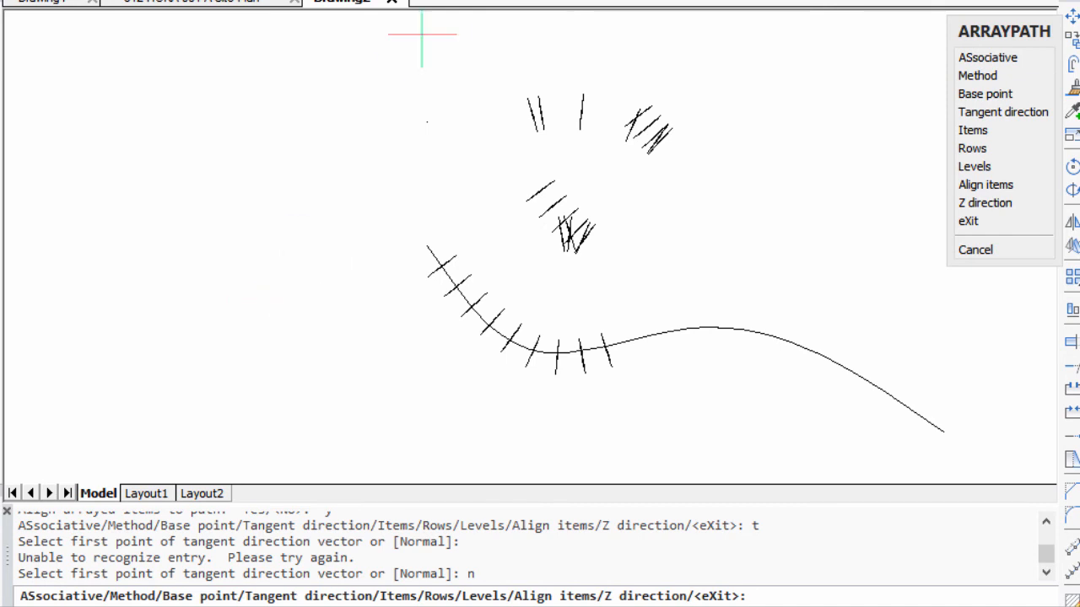
pyautogui.moveTo(724, 365)
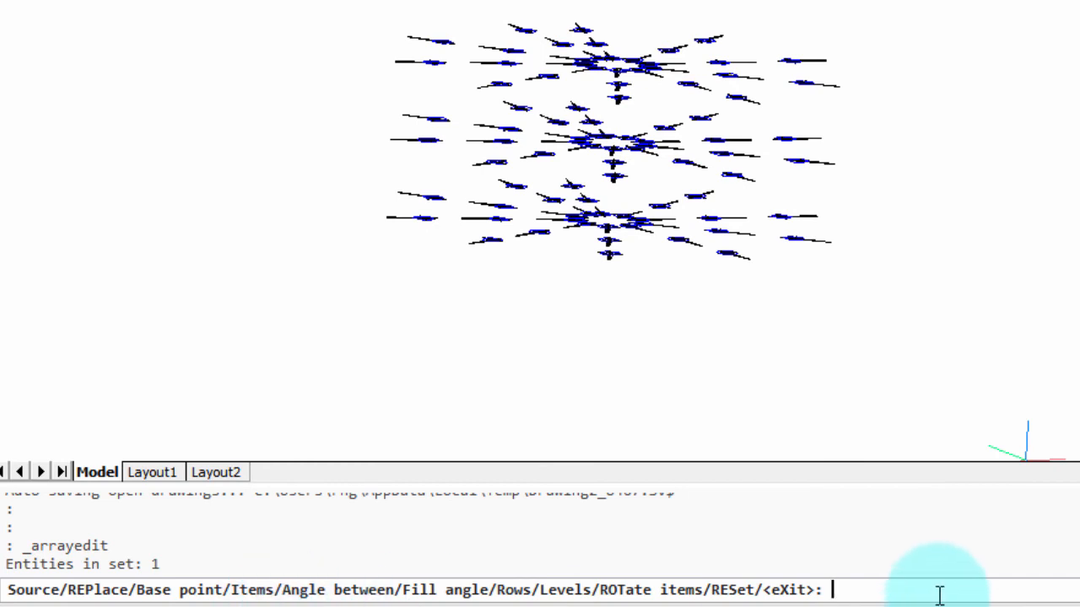
# Choose the Levels option in ARRAYEDIT, then exit the edit.
pyautogui.write('l')
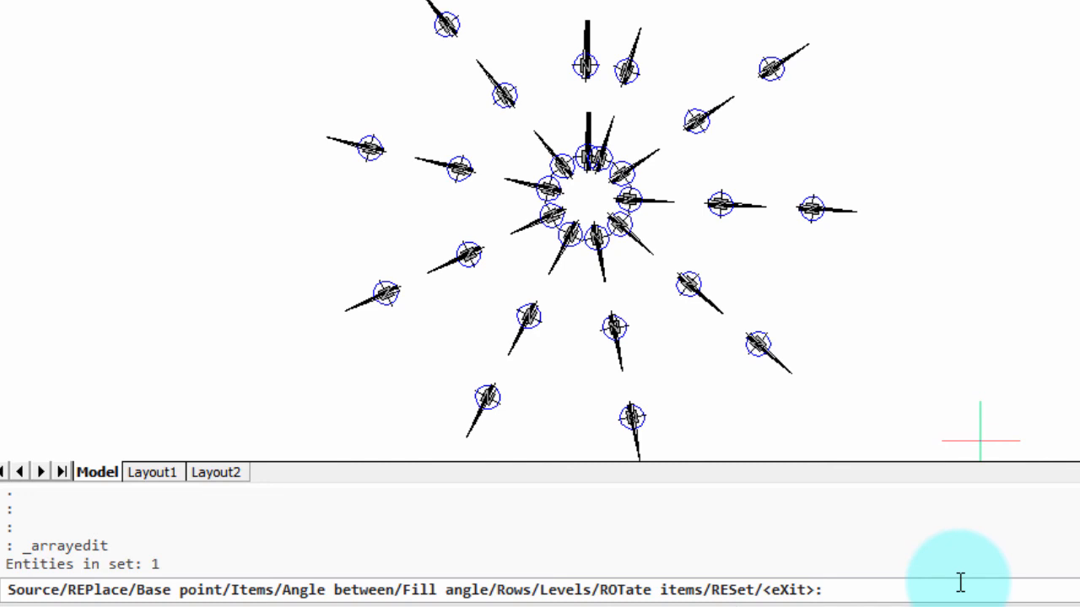
pyautogui.press('Escape')
pyautogui.write('C')
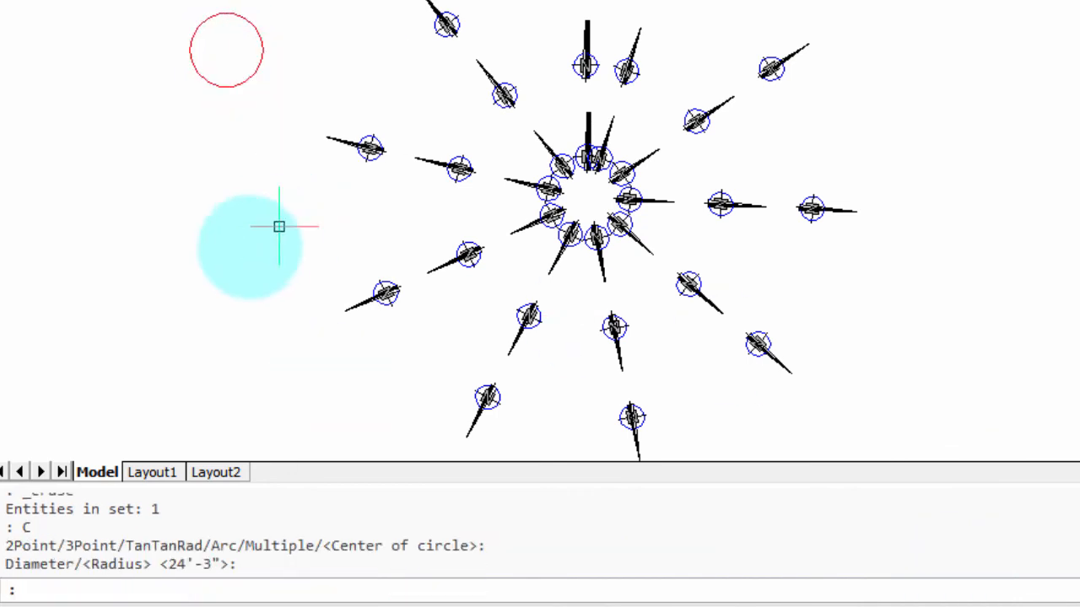
pyautogui.moveTo(468, 177)
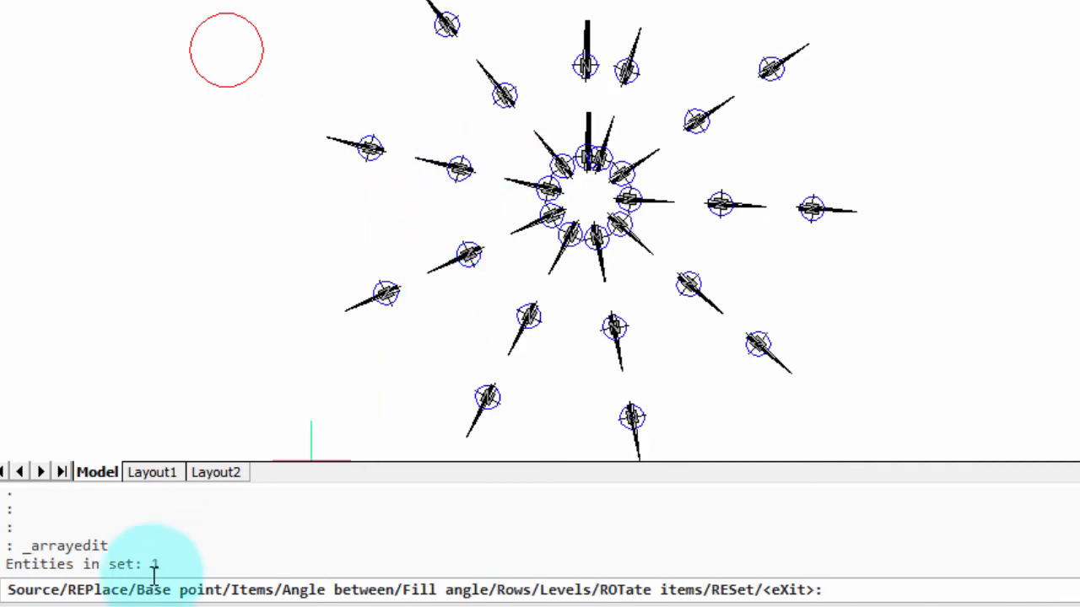
# Choose ARRAYEDIT's REPlace option (rep) to swap polar array items for the circle.
pyautogui.write('rep')
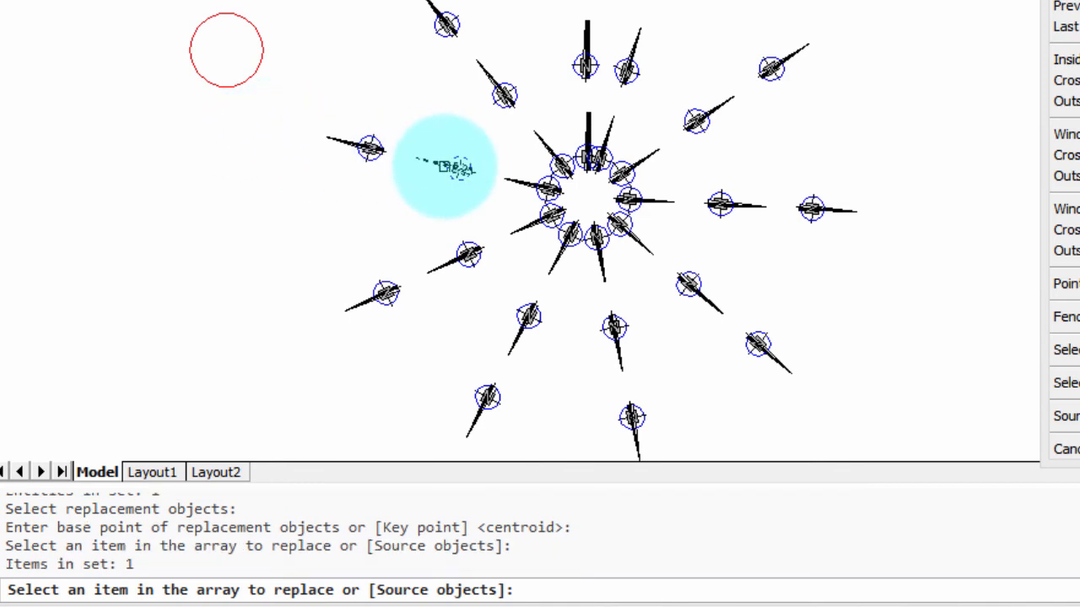
# Replace the picked arrows with the red circle and set the item angle to 26°.
pyautogui.click(603, 63)
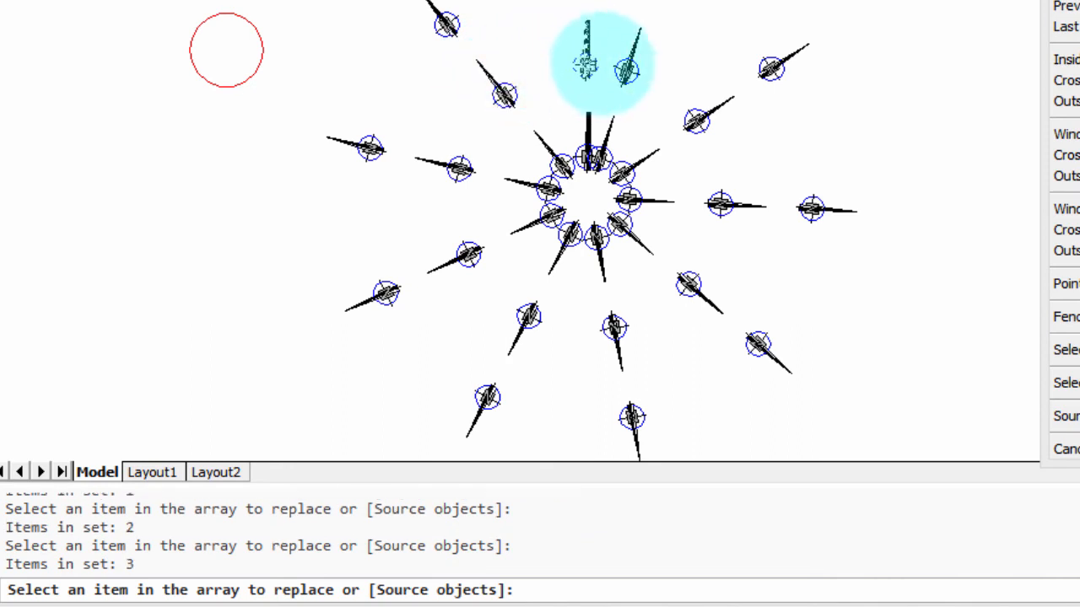
pyautogui.click(624, 67)
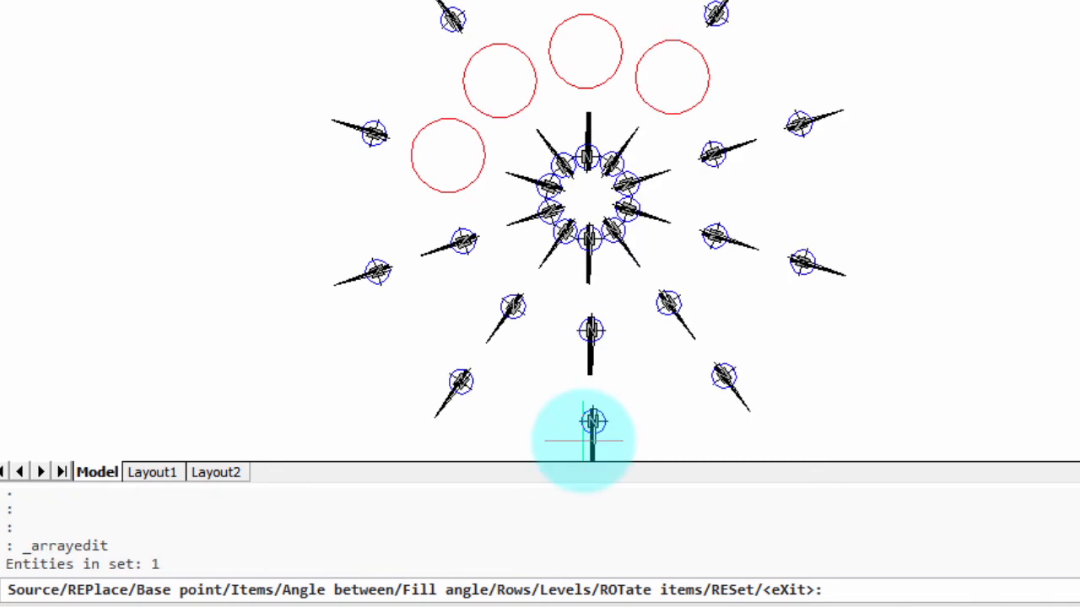
pyautogui.write('a')
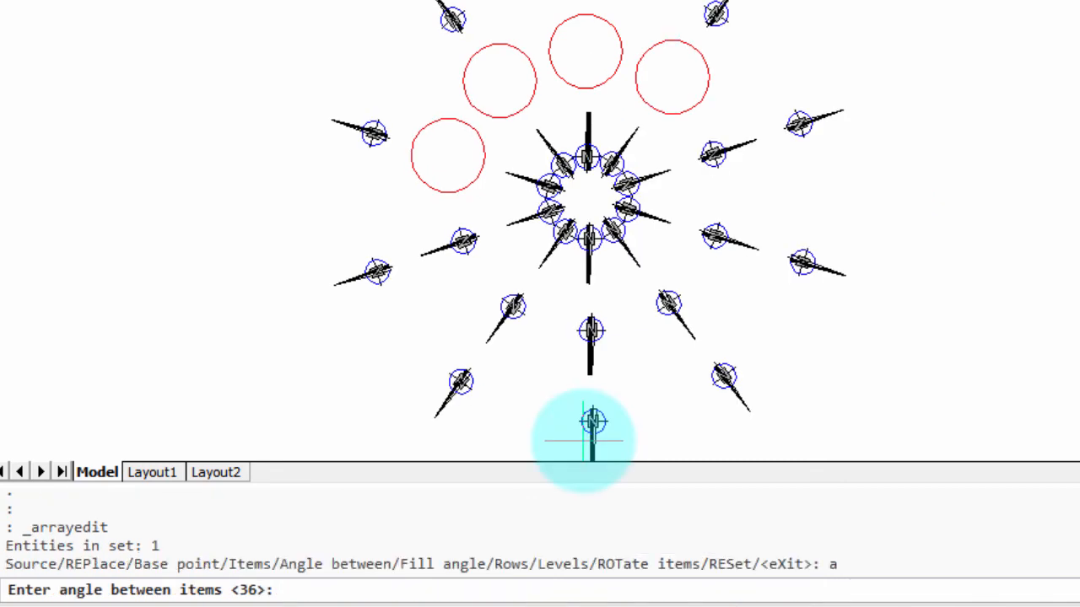
pyautogui.write('26')
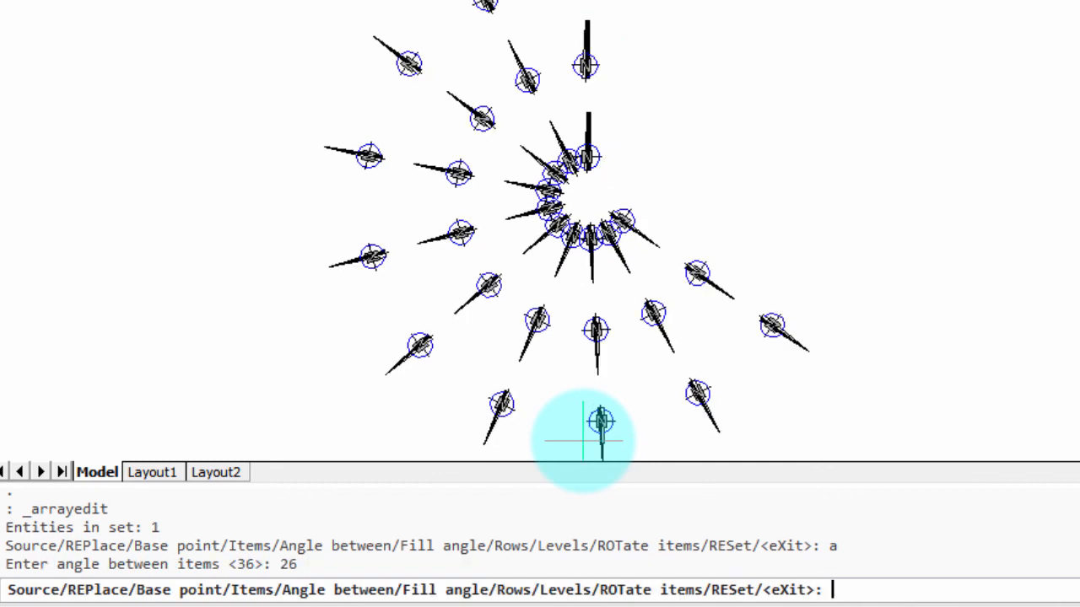
pyautogui.press('Return')
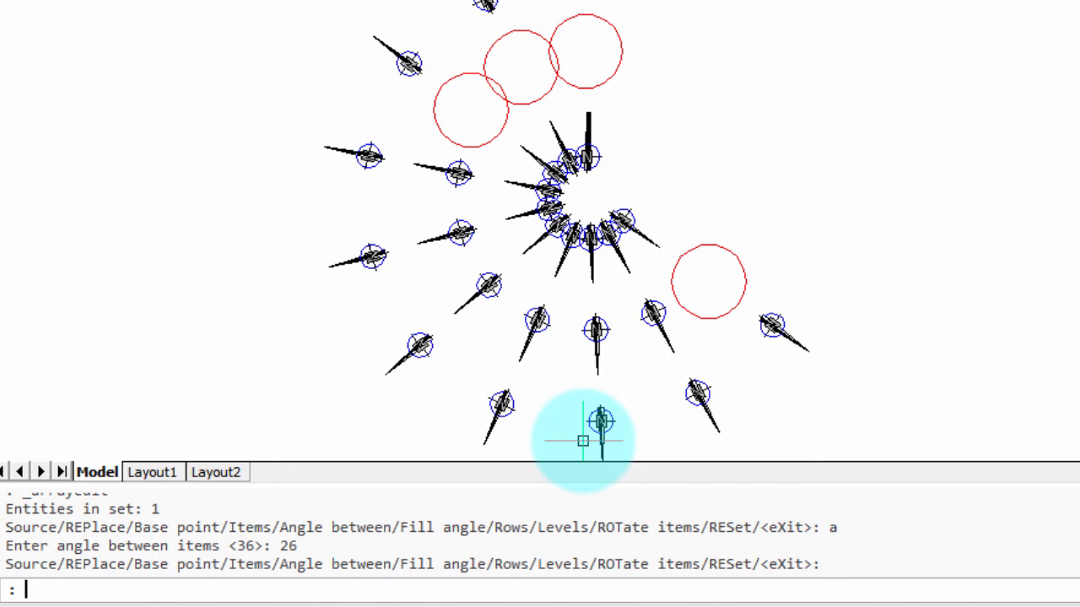